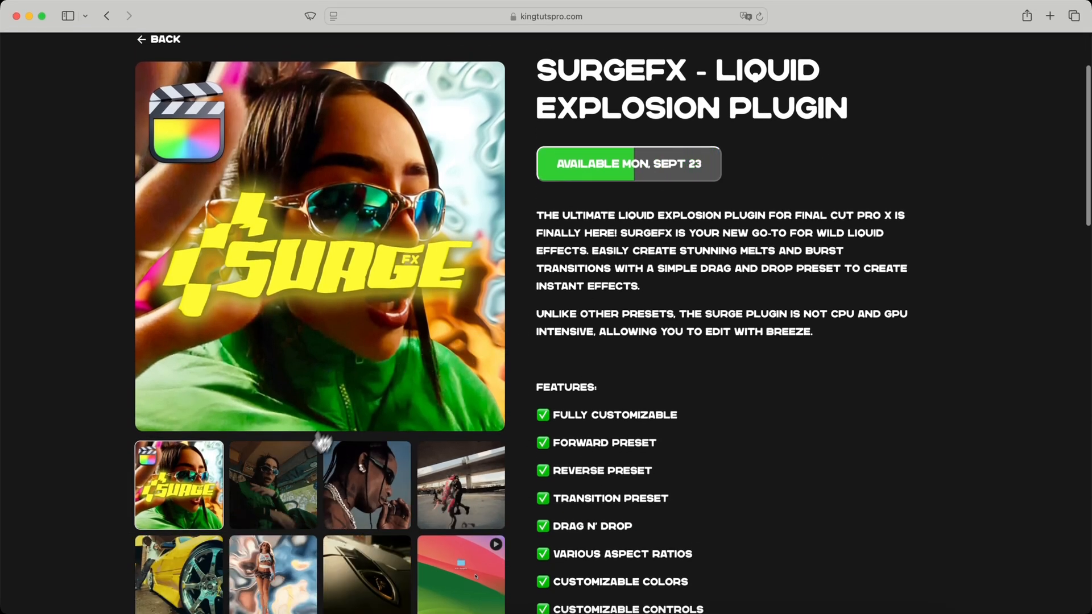
Open the KTP - SurgeFX folder and jump to the Motion Templates/Titles path via Go to Folder
click(271, 484)
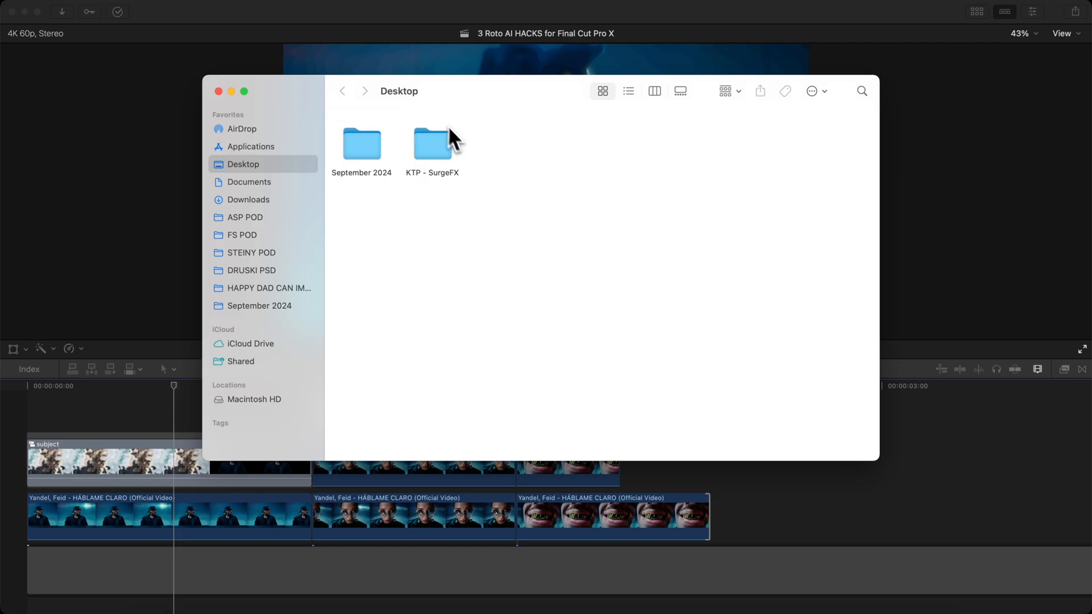
click(432, 144)
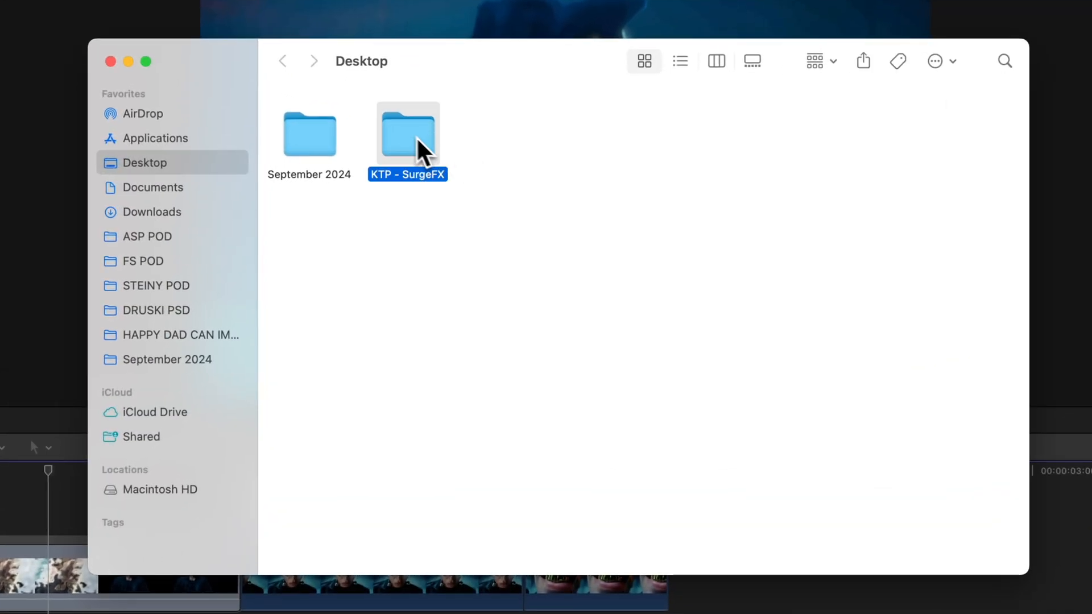
double_click(408, 132)
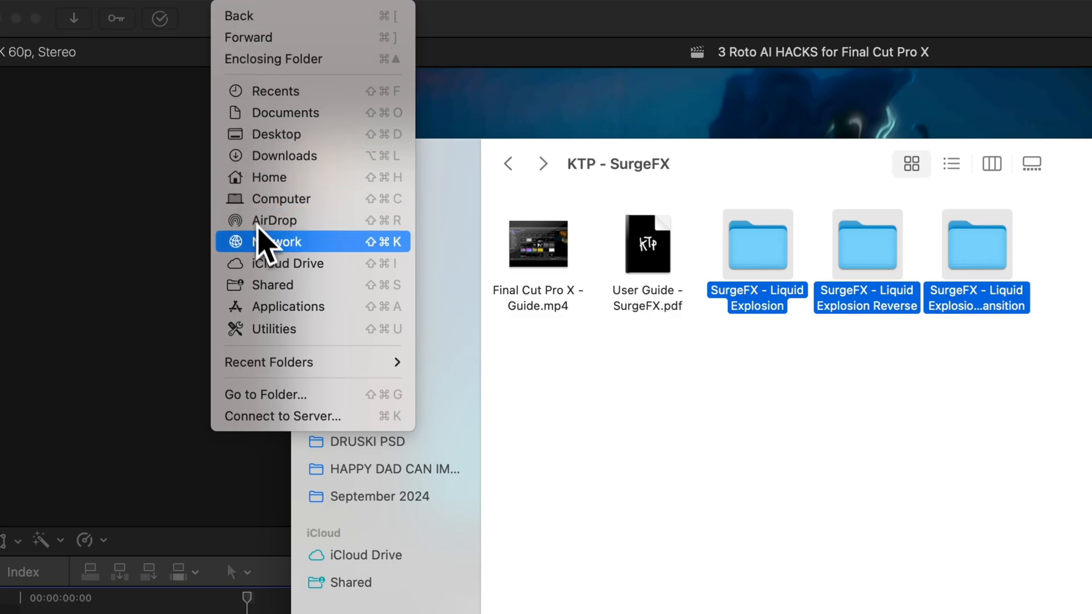
click(264, 395)
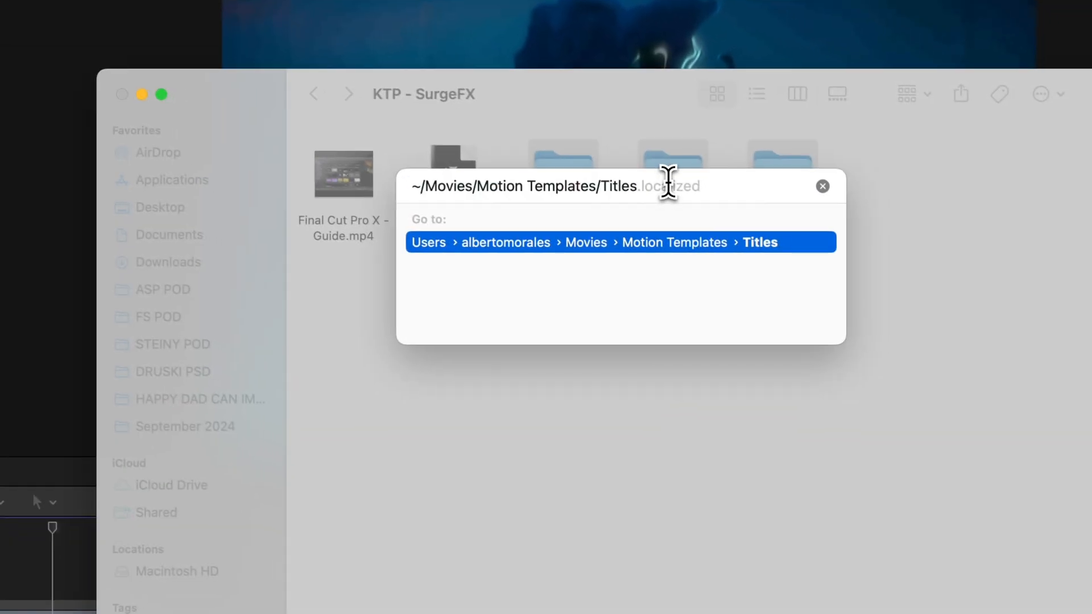
mouse_move(485, 188)
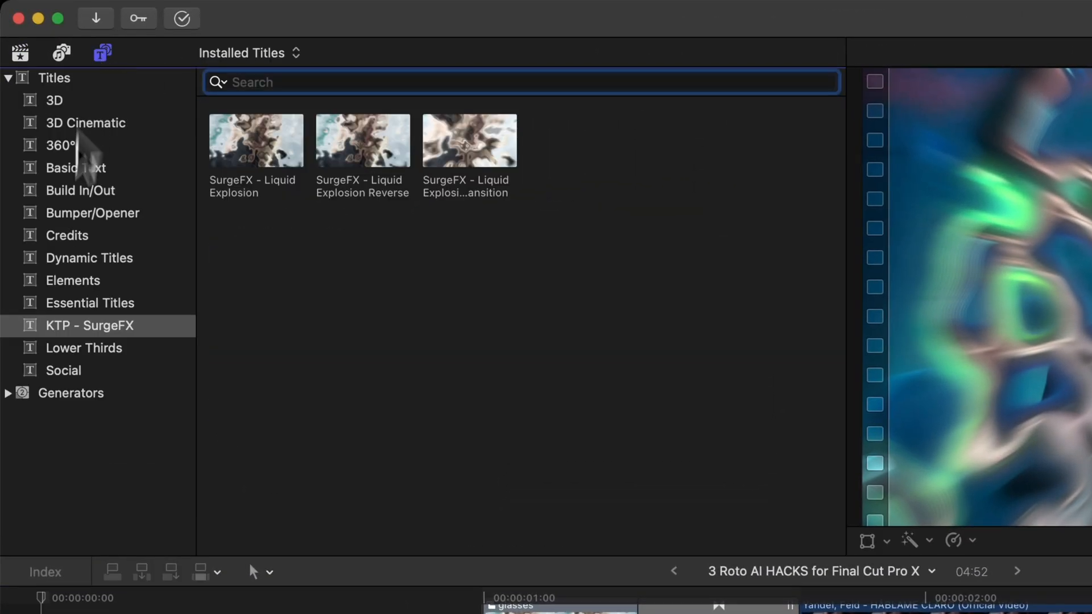
Place the SurgeFX Liquid Explosion Reverse title above the first clip, removing the extra copy
click(88, 325)
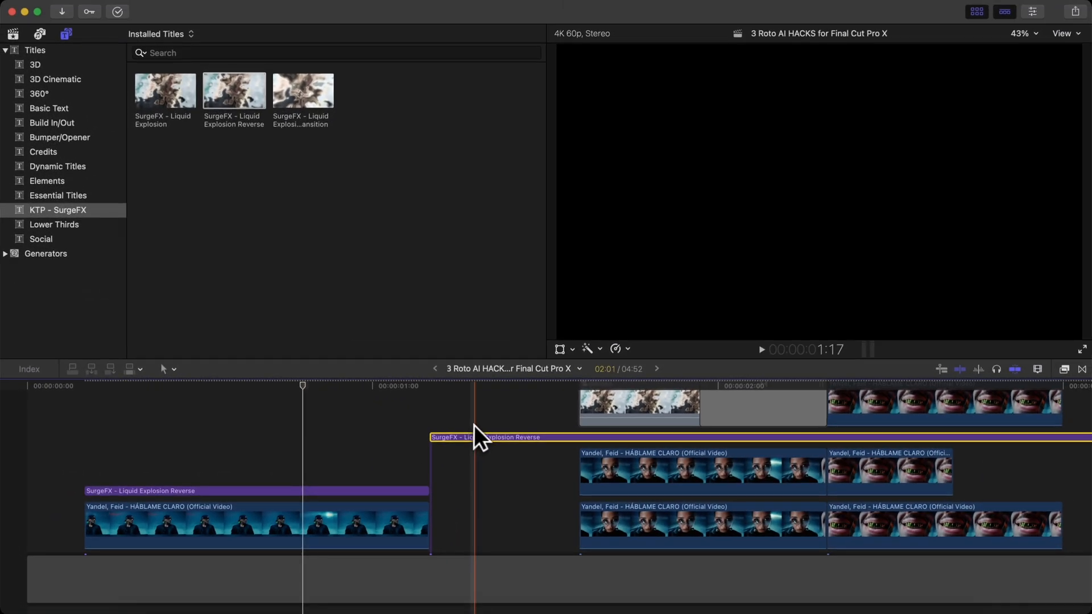
key(space)
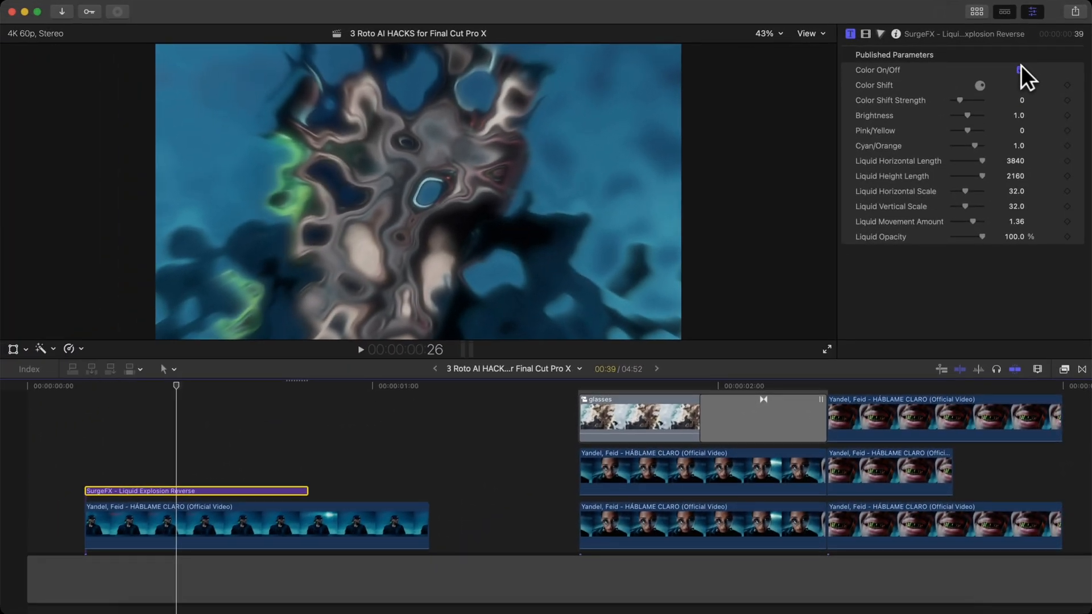
Tick Color On/Off for the explosion title and test the Pink/Yellow slider, returning it to 0
click(1020, 69)
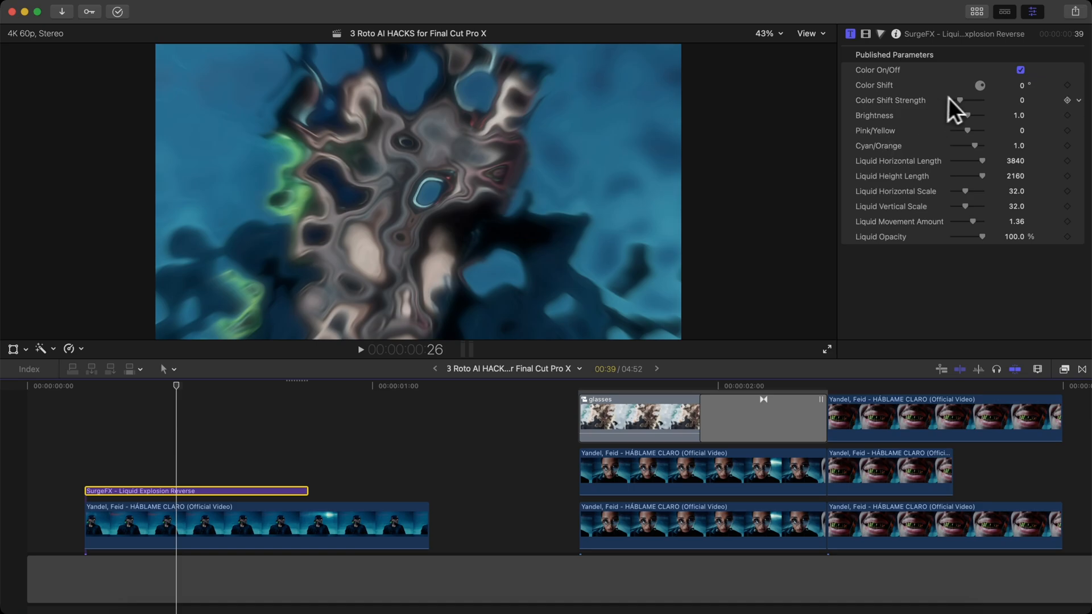
drag(958, 100, 968, 101)
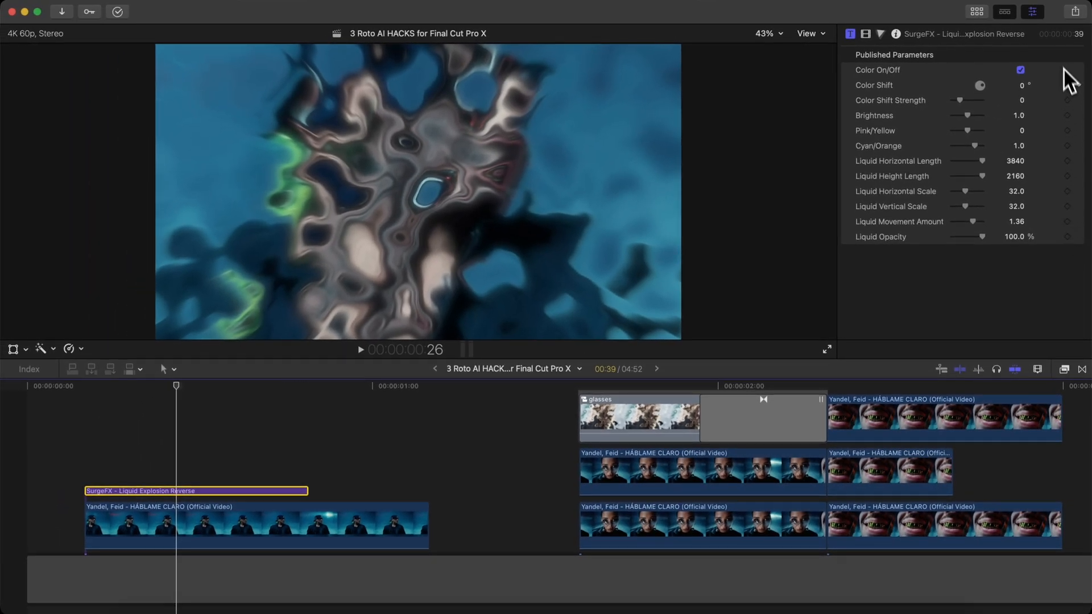
drag(975, 130, 960, 130)
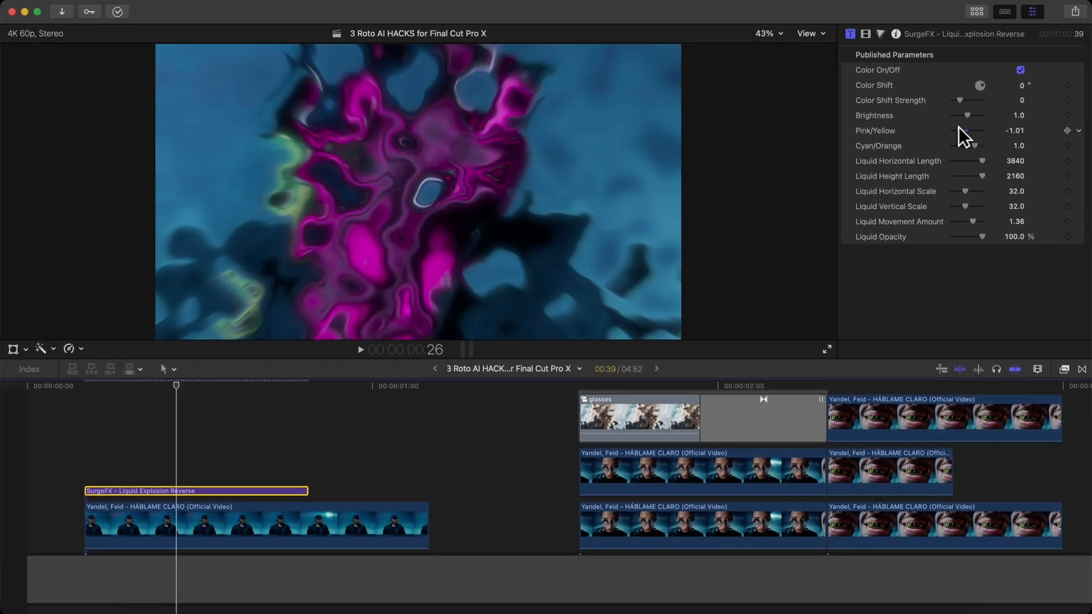
drag(972, 129, 965, 129)
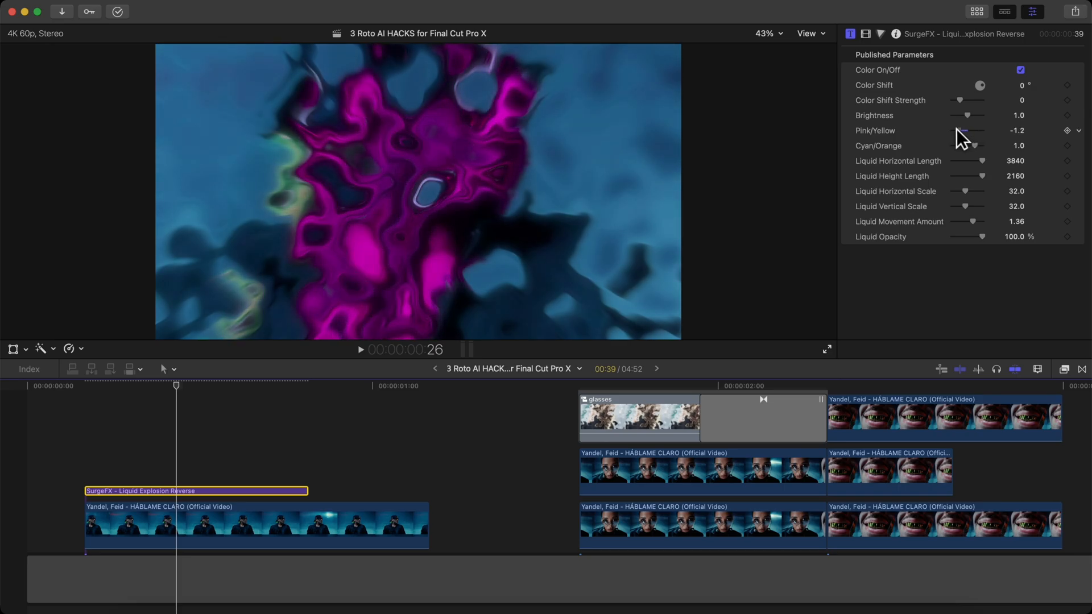
drag(960, 130, 969, 130)
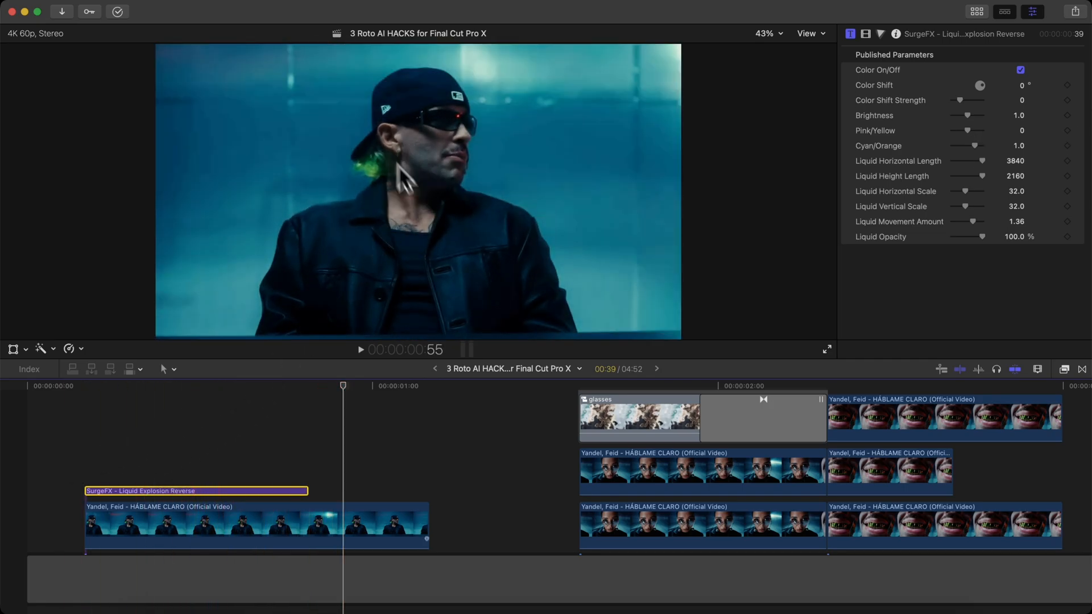
Show the mRotoAI category in the Effects browser
click(152, 499)
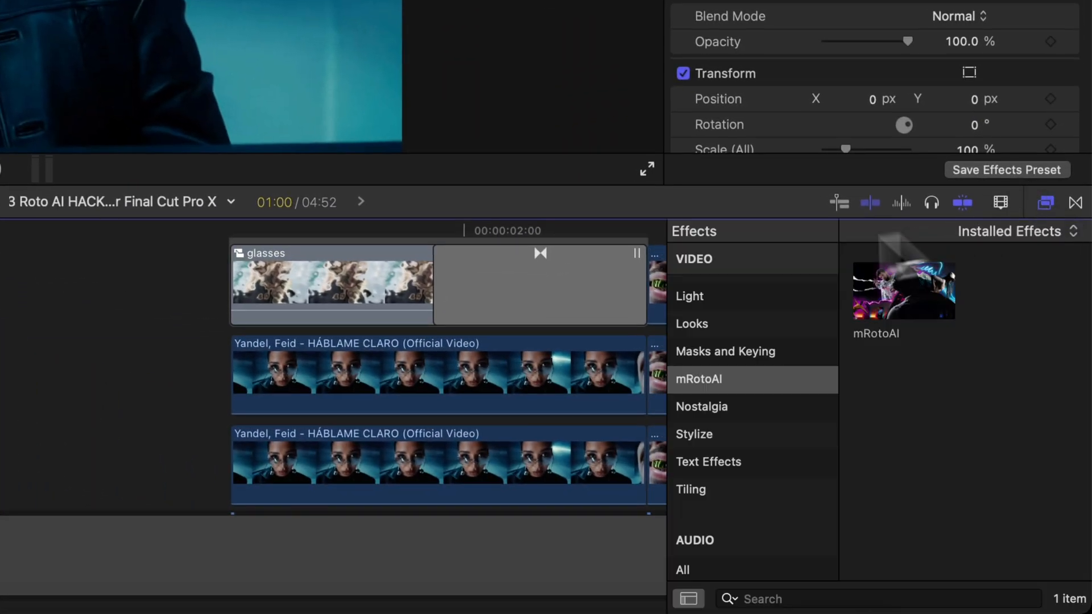
click(698, 379)
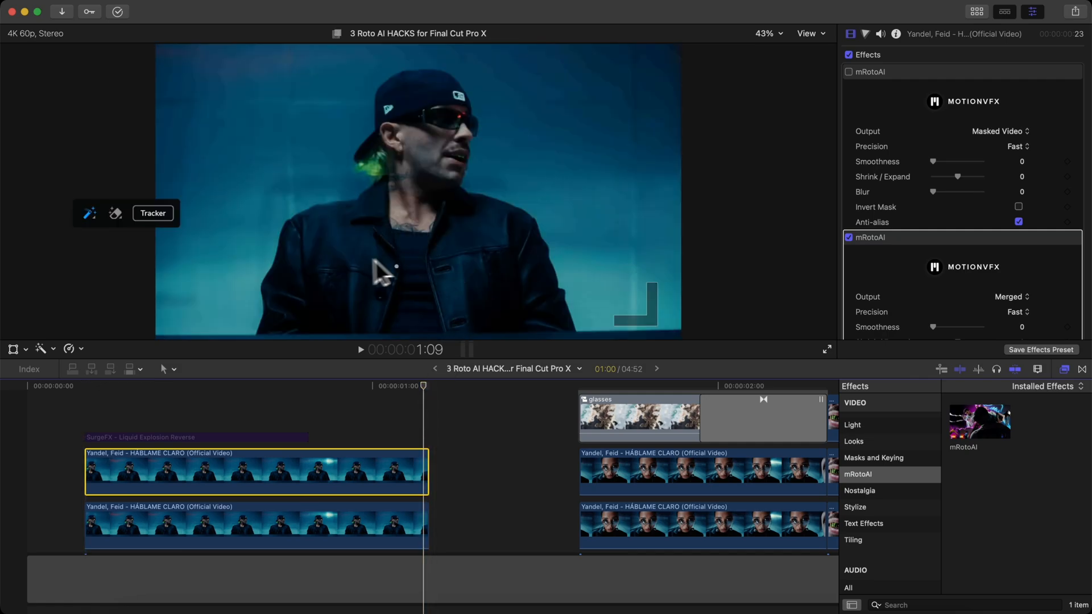
mouse_move(544, 314)
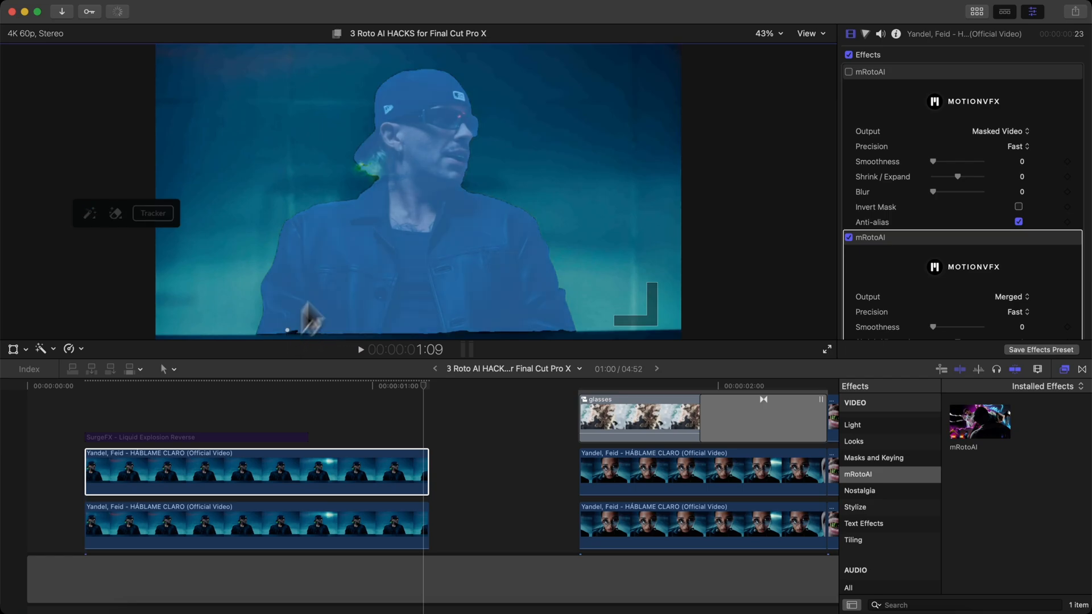
mouse_move(243, 259)
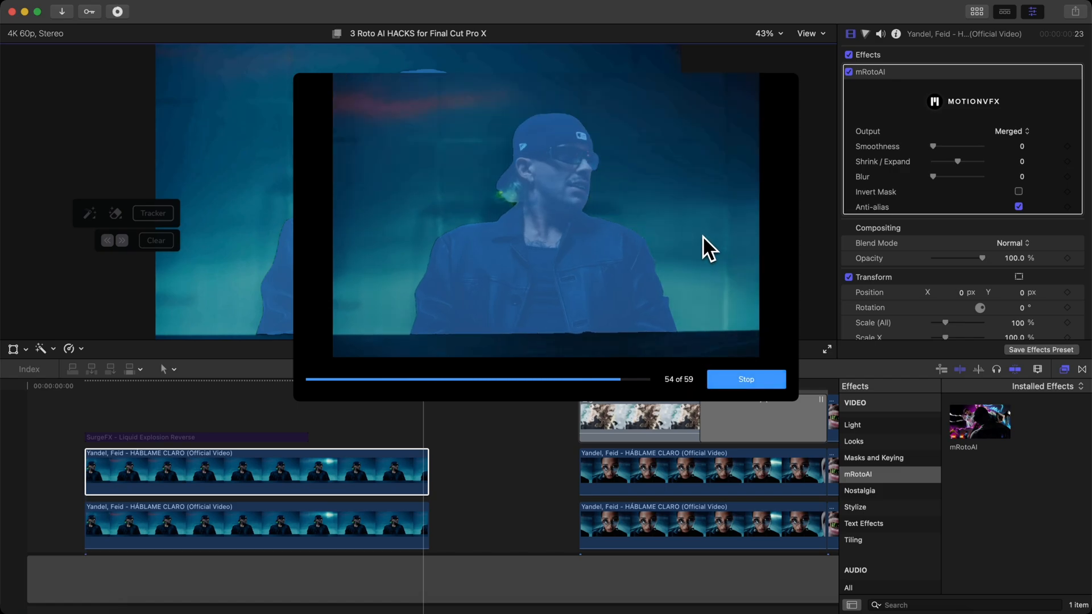
Track the painted mRotoAI mask of the man forward through the clip
click(745, 380)
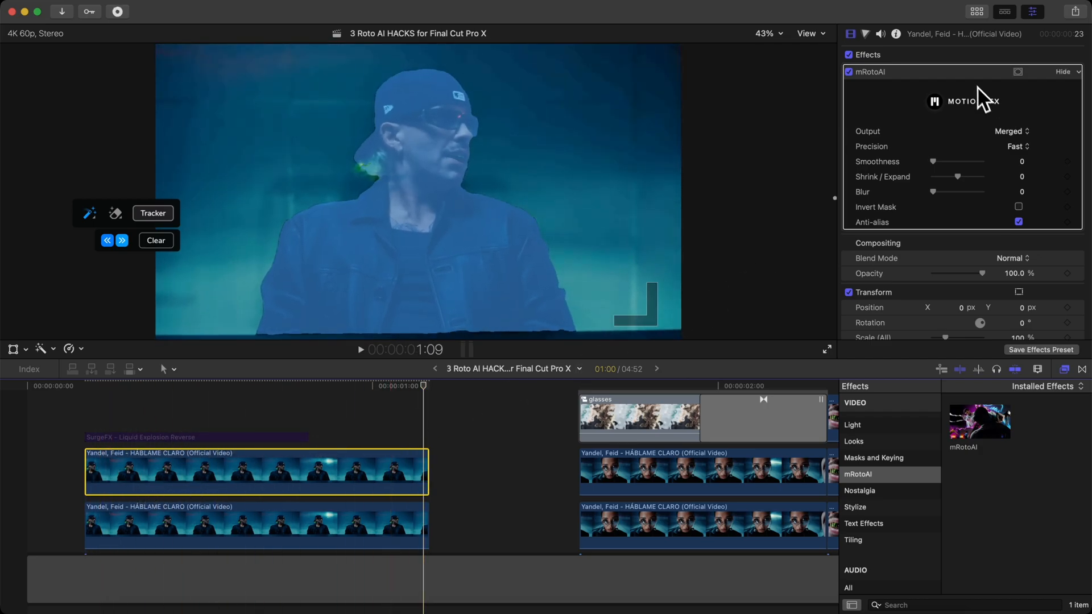
Set mRotoAI Output to Masked Video with Shrink/Expand -0.24 and Blur 0.12
click(1010, 131)
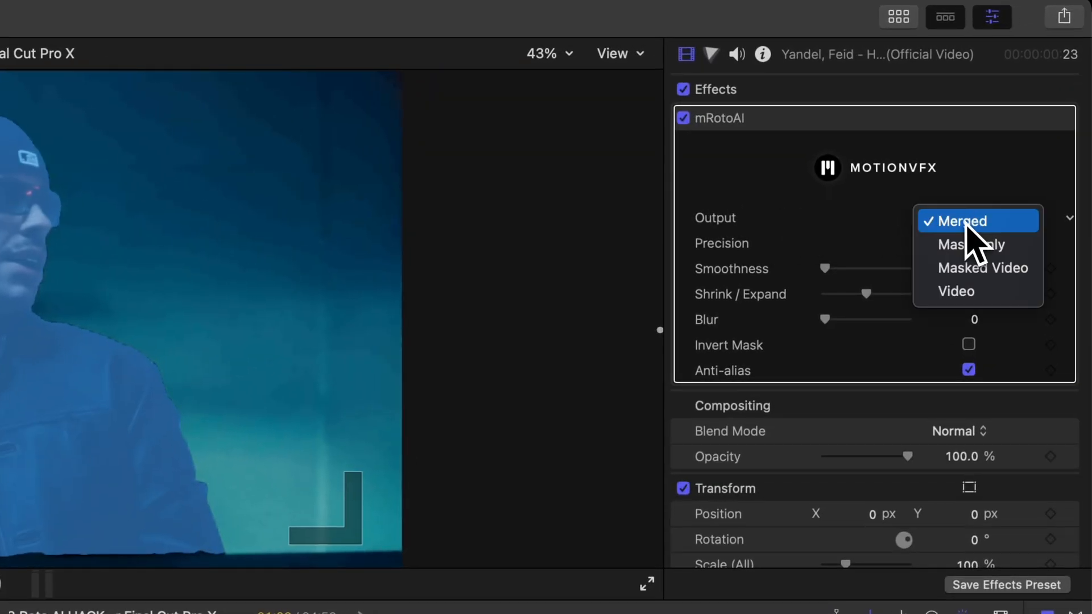
click(983, 269)
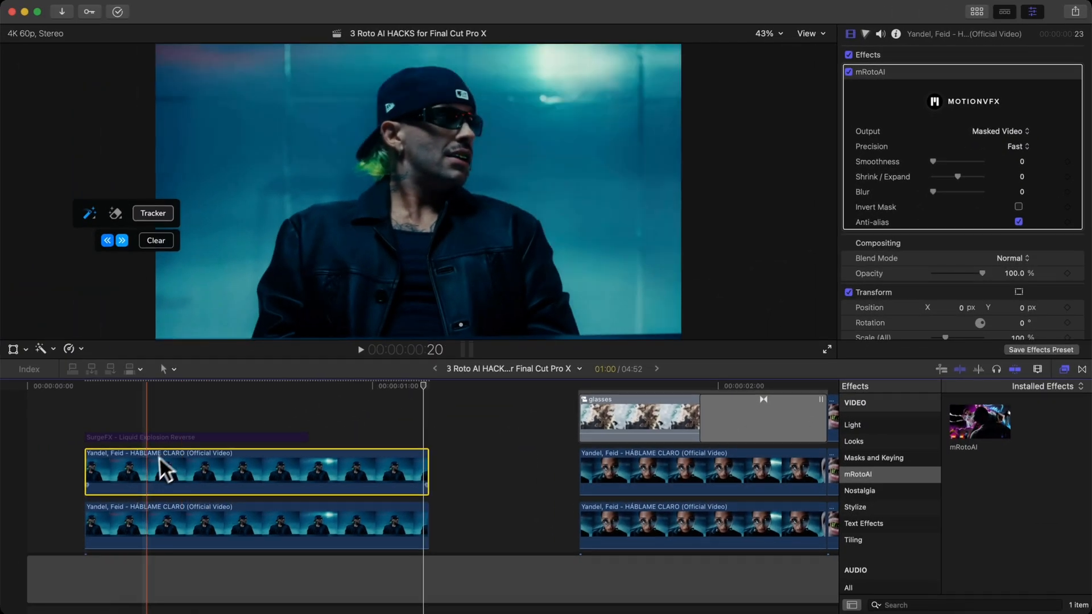
click(202, 526)
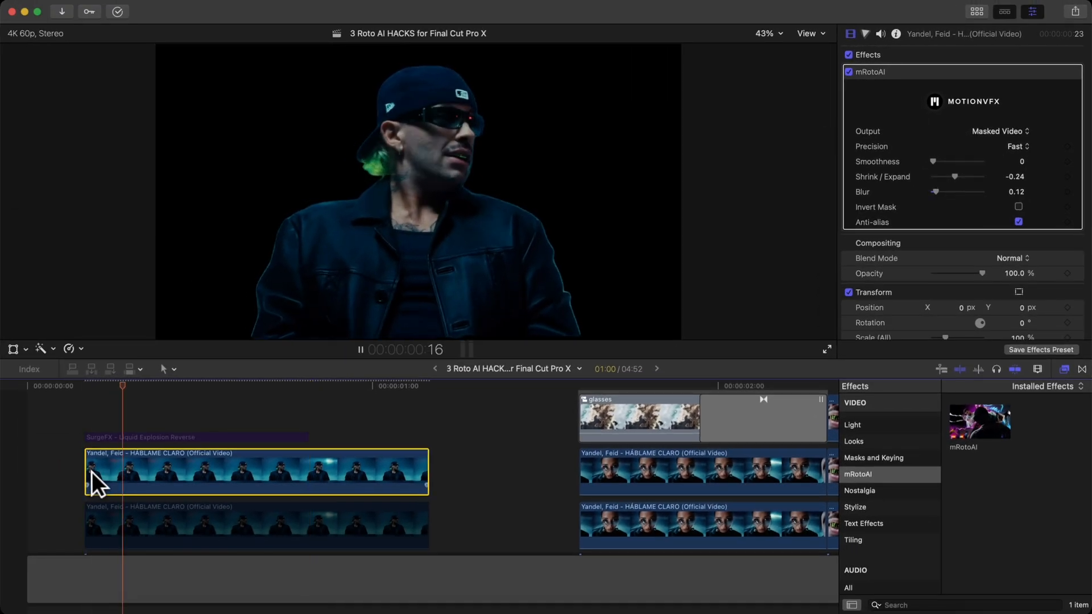
click(197, 437)
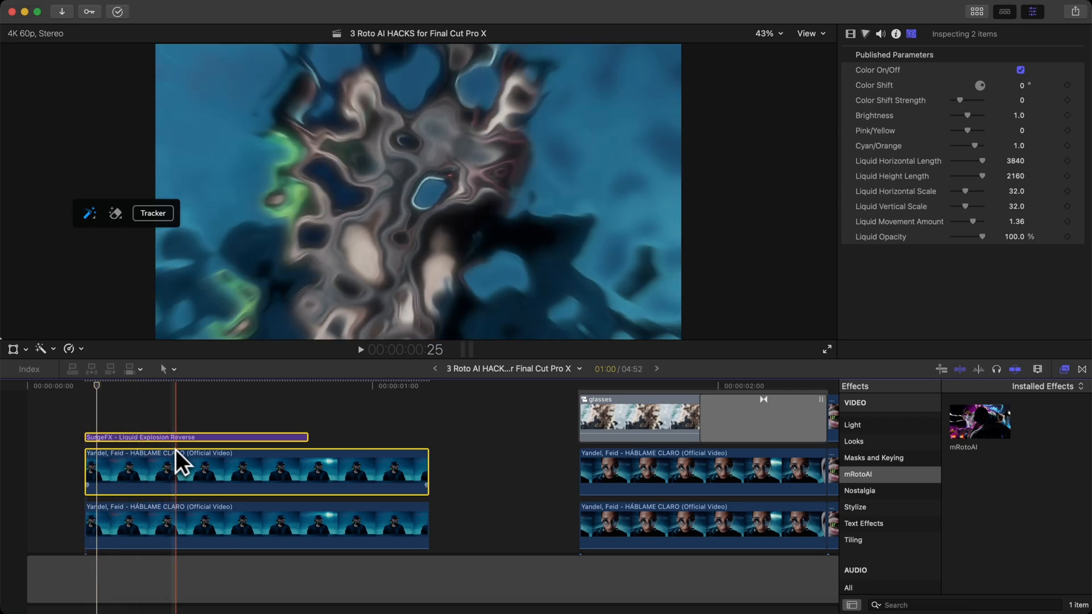
Turn the selected title and masked clip into a compound clip named subject
right_click(180, 471)
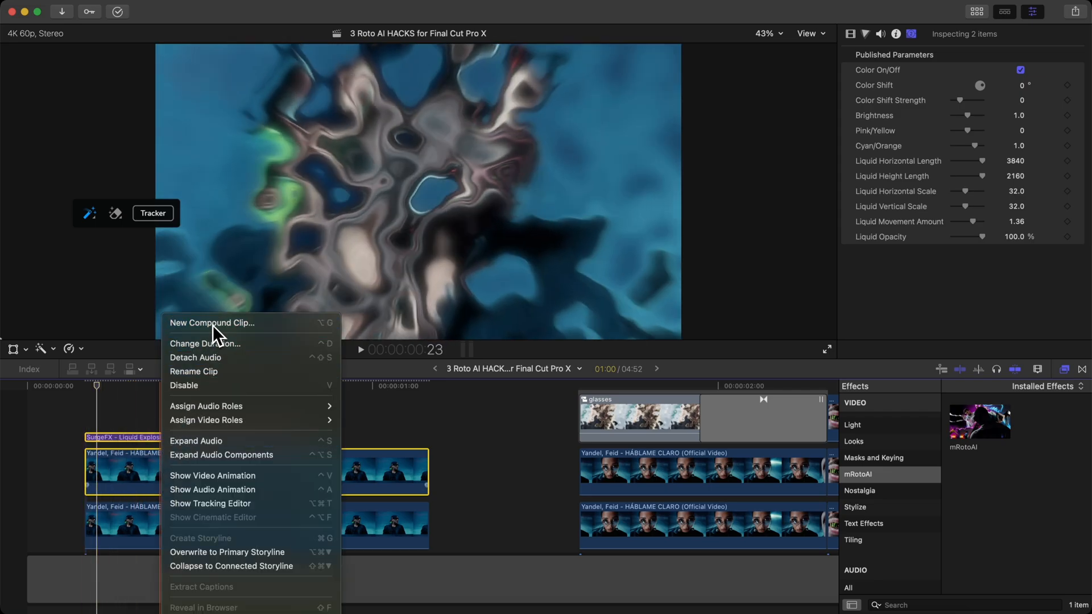
click(212, 322)
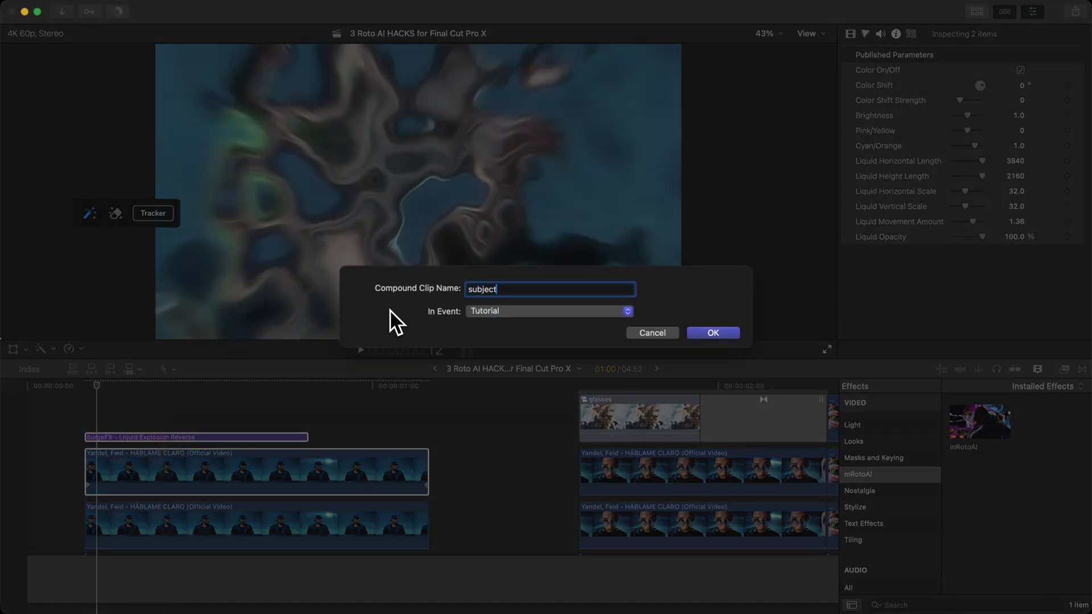
click(712, 332)
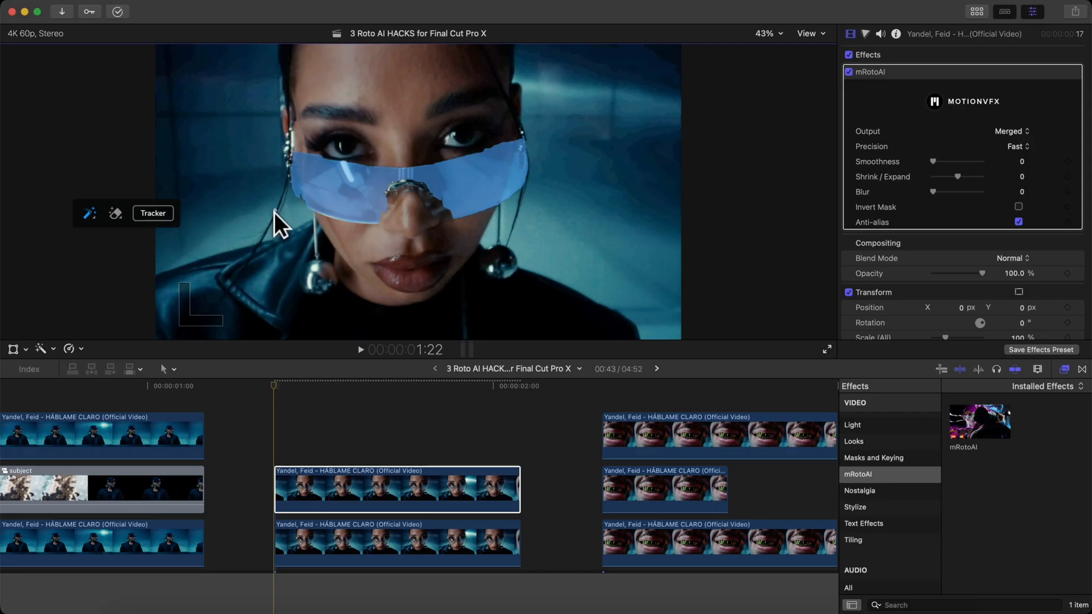
mouse_move(394, 206)
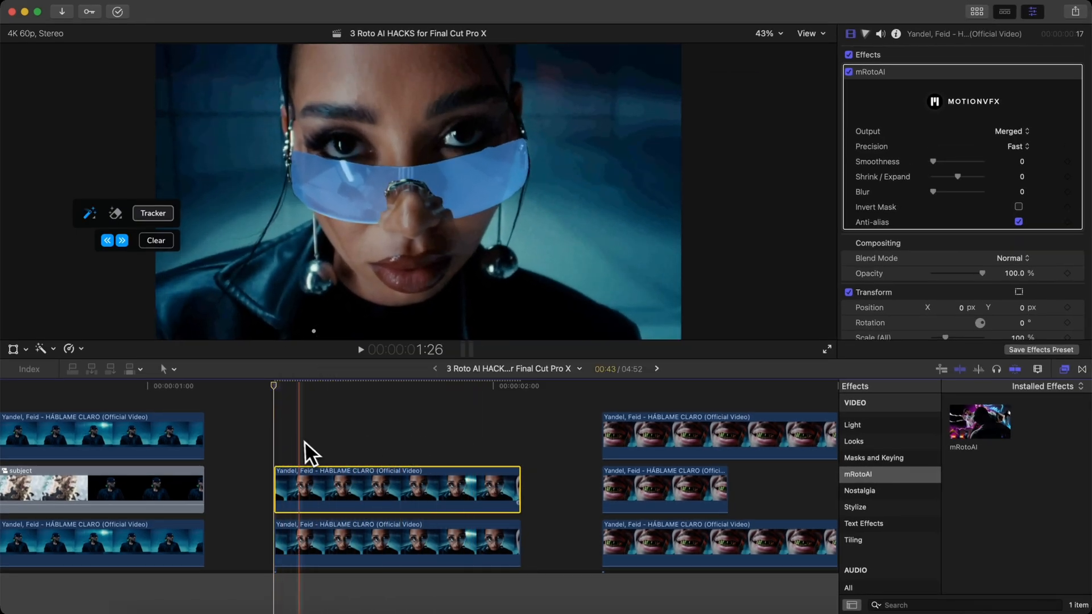
Set the sunglasses mRotoAI Output to Masked Video so only the glasses remain
click(1010, 131)
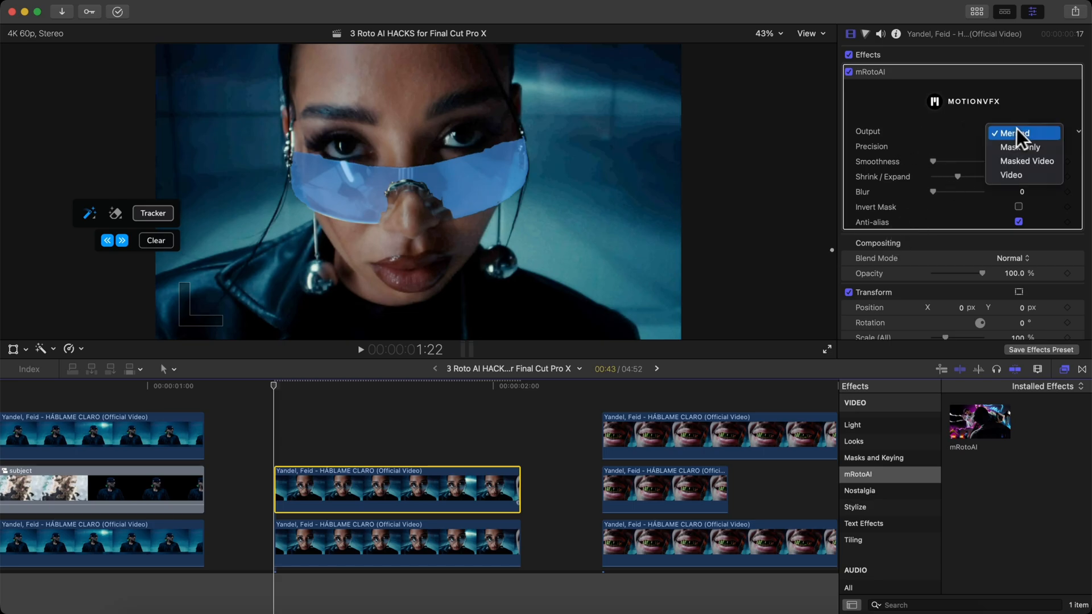
click(1026, 160)
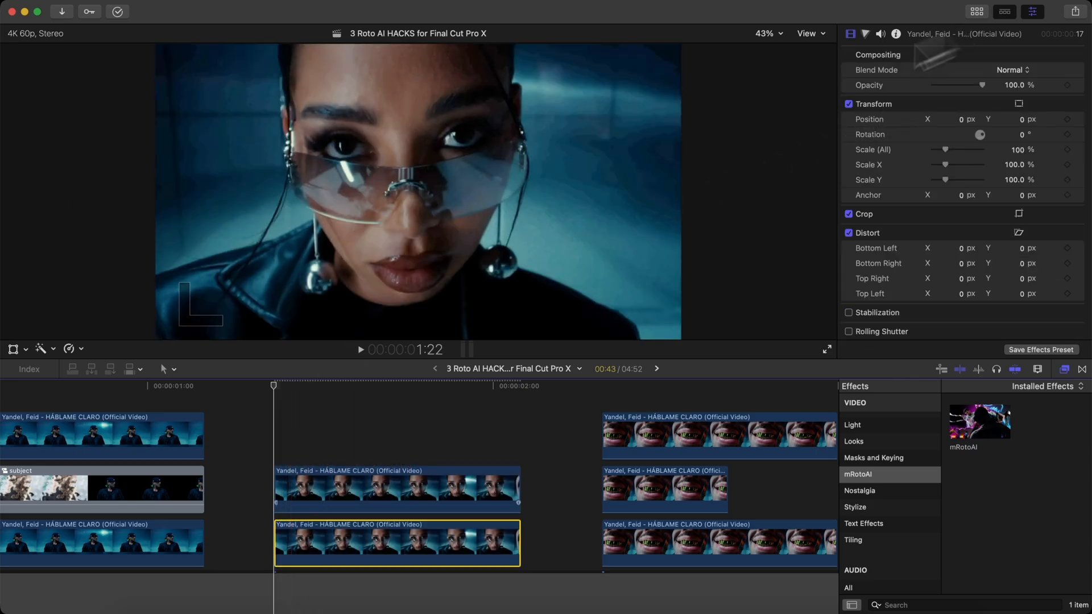
Add the SurgeFX Liquid Explosion title above the masked glasses clip
click(40, 33)
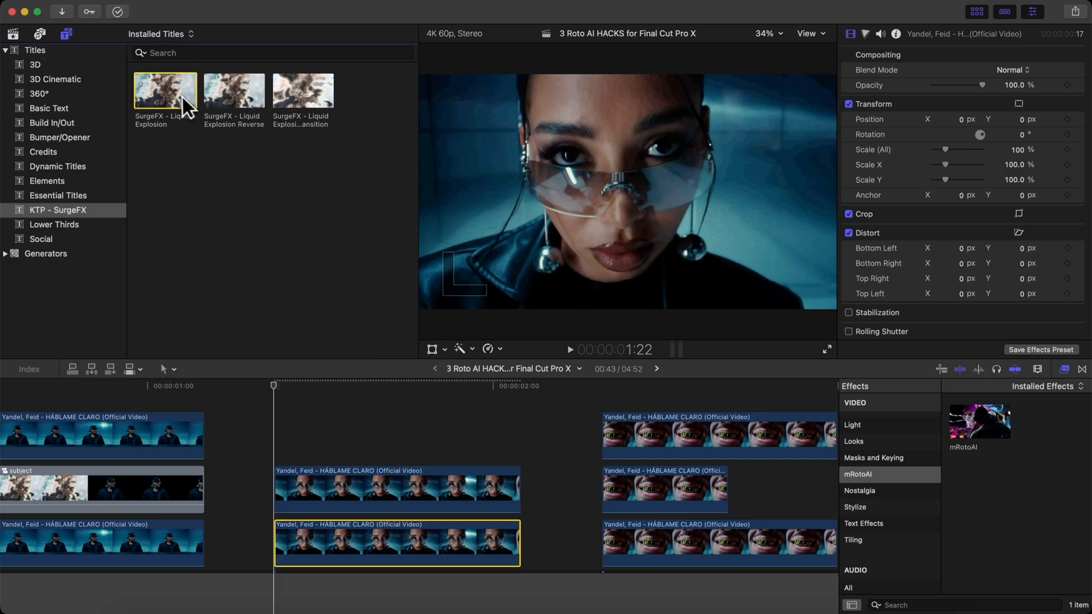
click(165, 91)
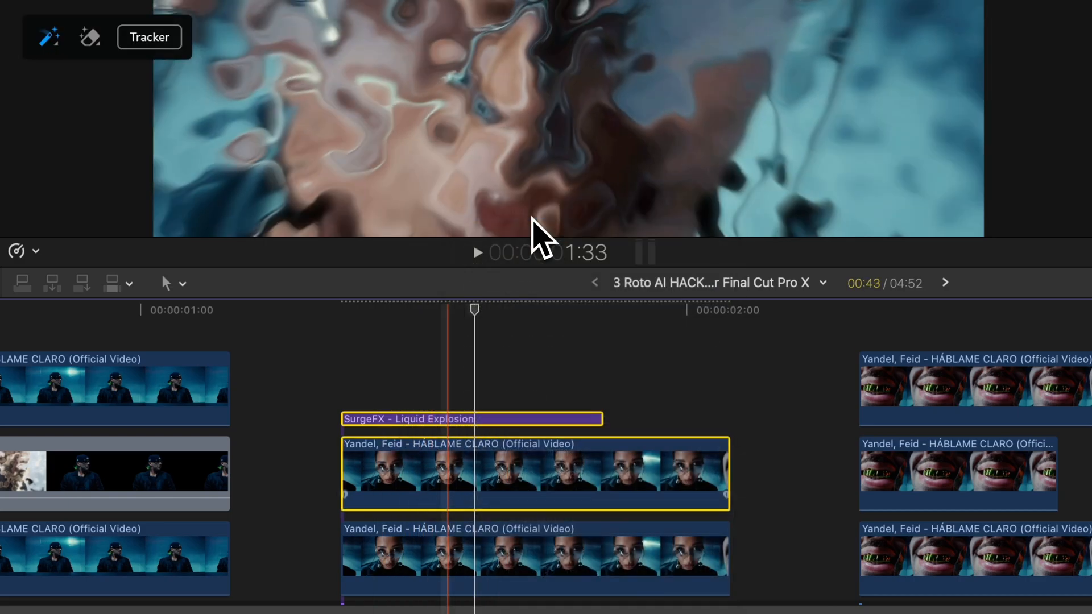
Combine the title and glasses clip into a compound clip named glasses
text(glasses)
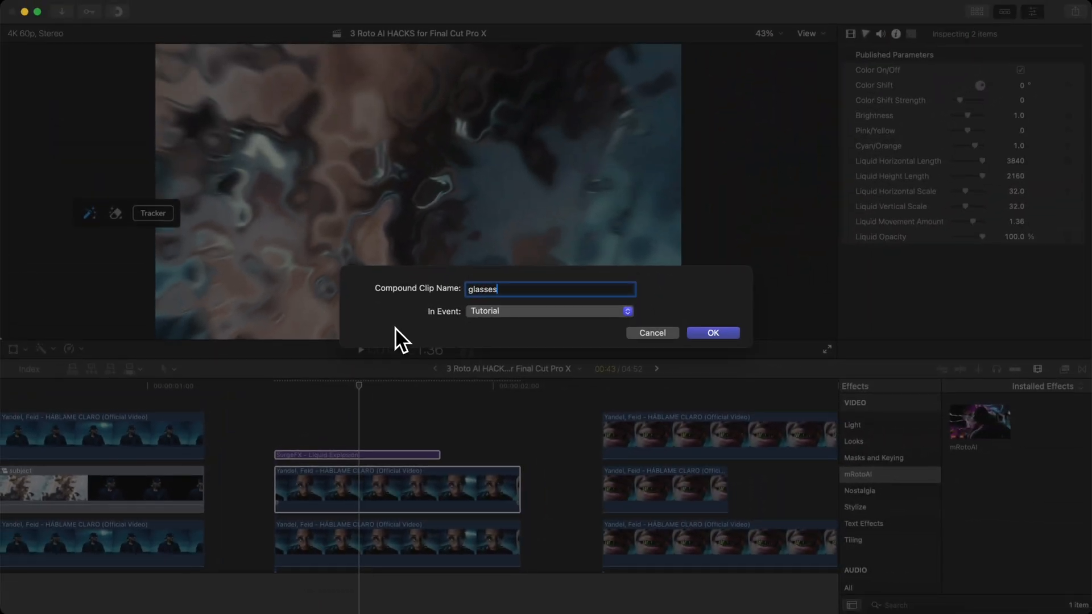
click(712, 333)
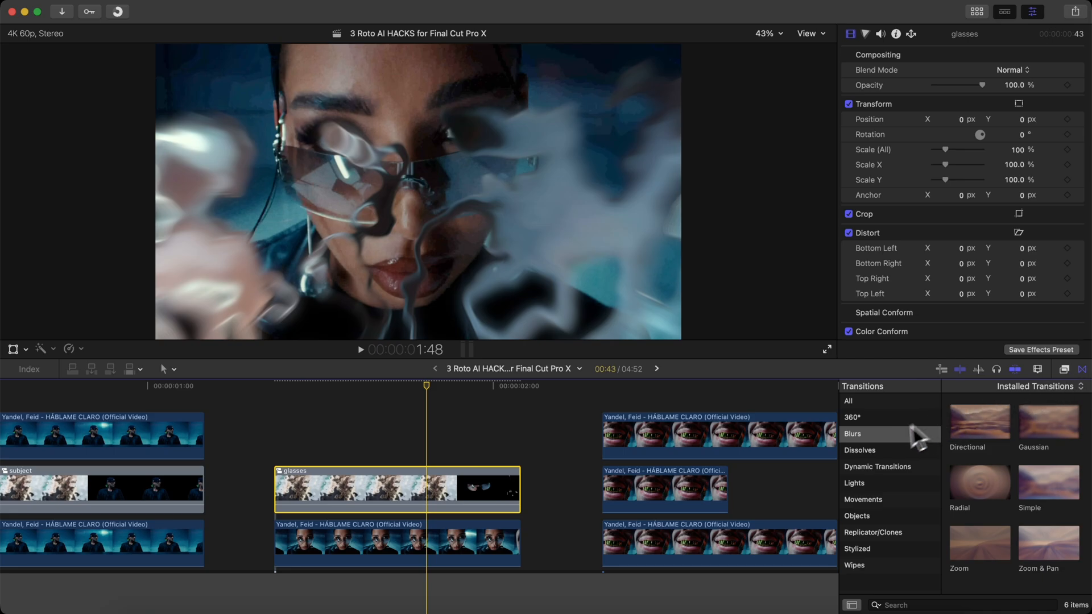
Add a Cross Dissolve to the end of the glasses clip and lengthen the fade
click(860, 450)
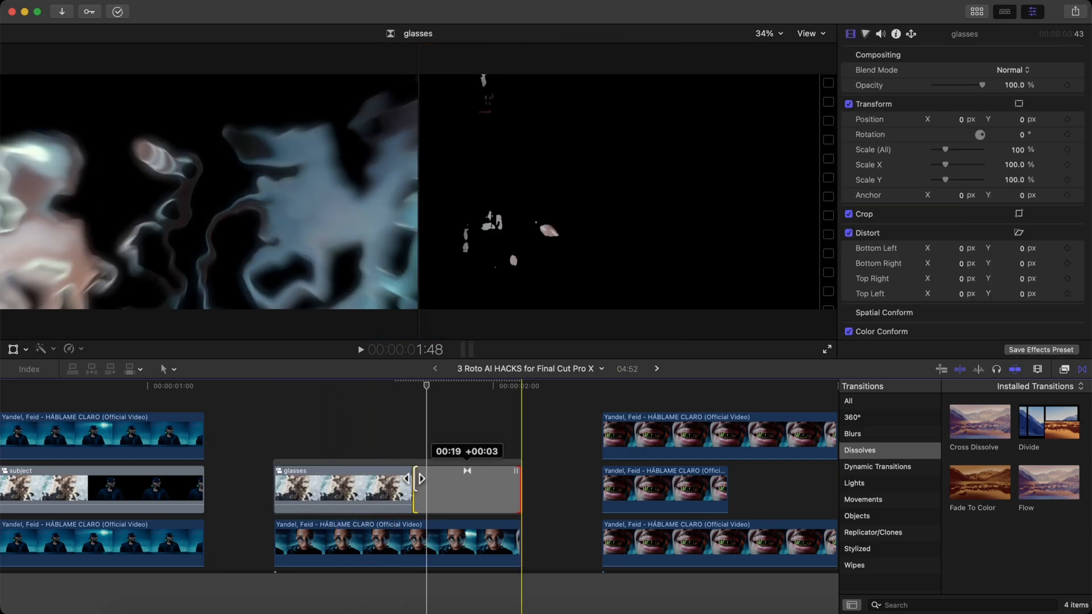
click(471, 488)
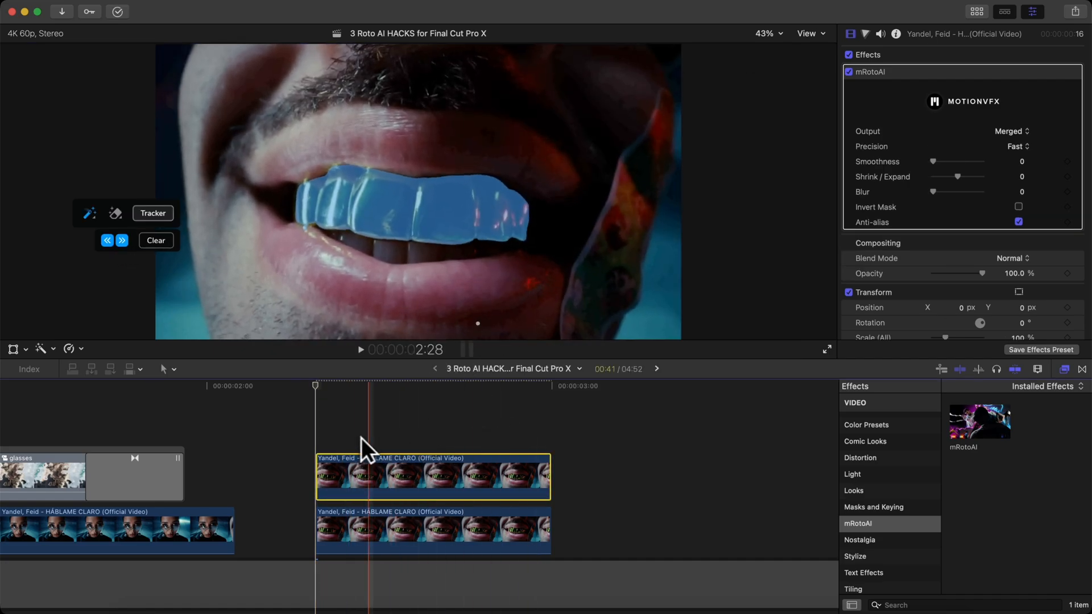
Set mRotoAI's Output to Masked Video so only the tracked gold grill remains
click(1010, 131)
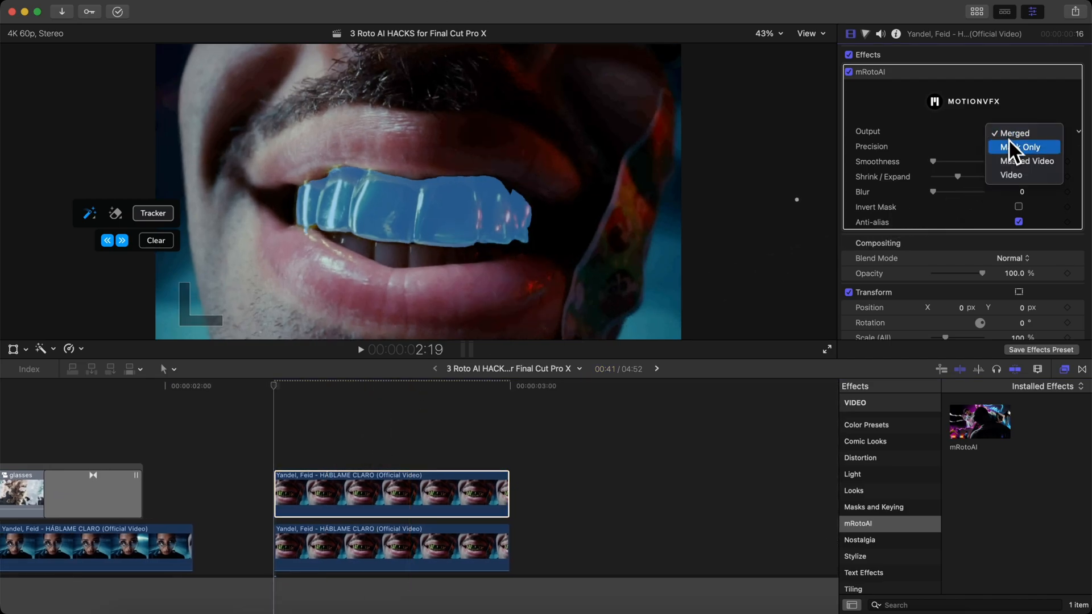
click(1024, 160)
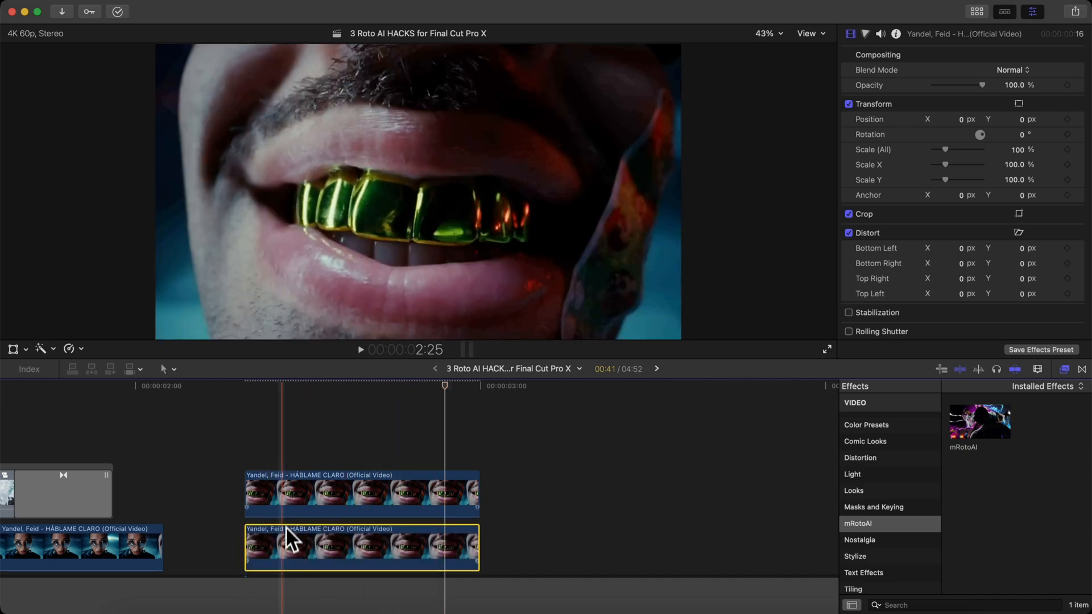
Lower the middle grill copy's Color Board Global exposure to -60% to blacken it
click(361, 493)
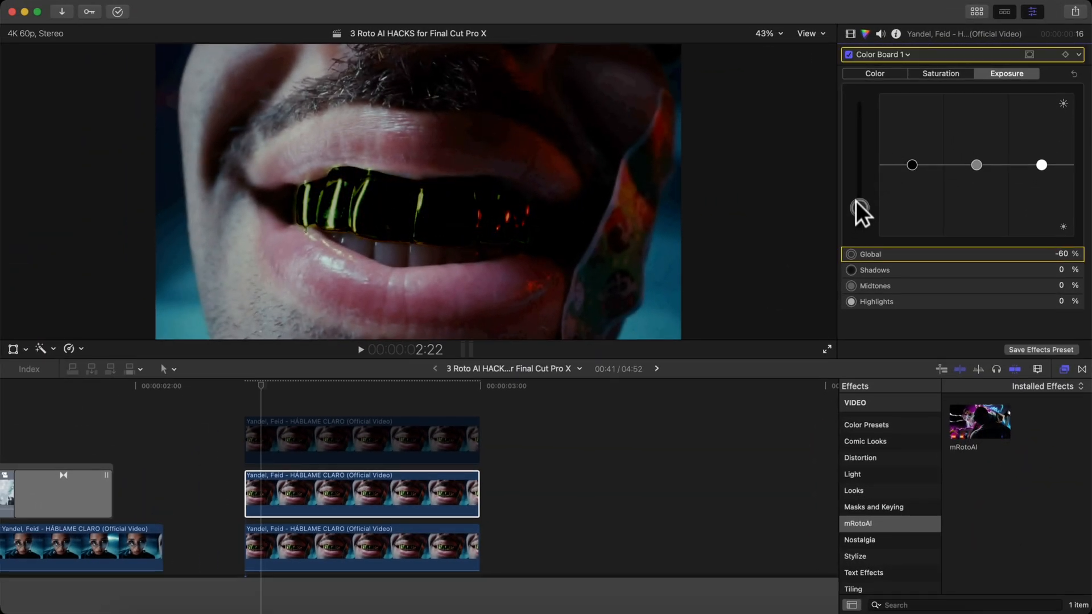
drag(861, 211, 860, 237)
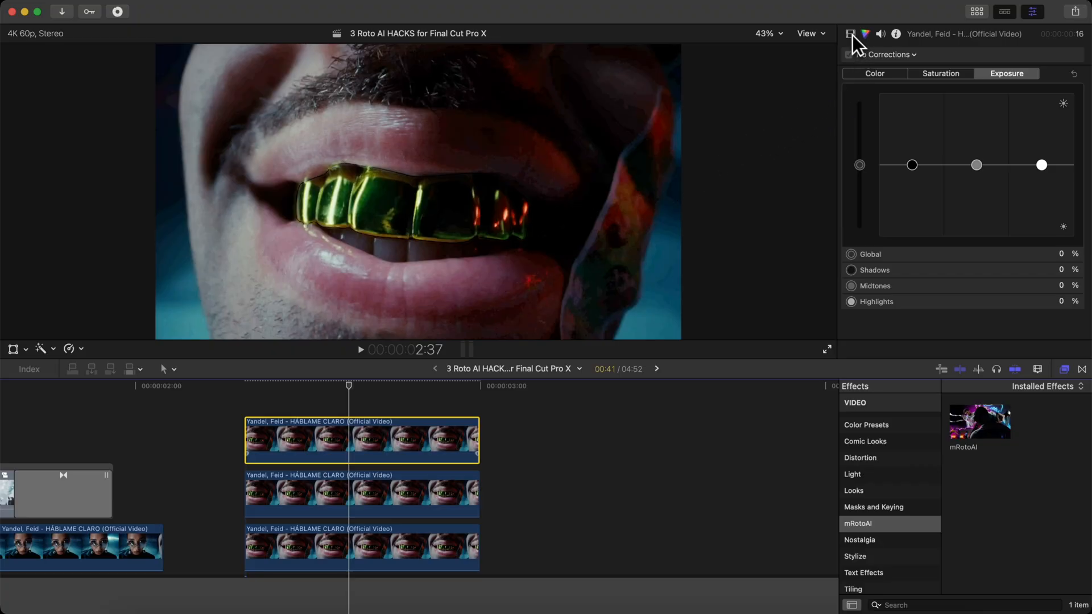
Adjust mRotoAI's Shrink / Expand on the top copy so the mask hugs the grill
click(851, 33)
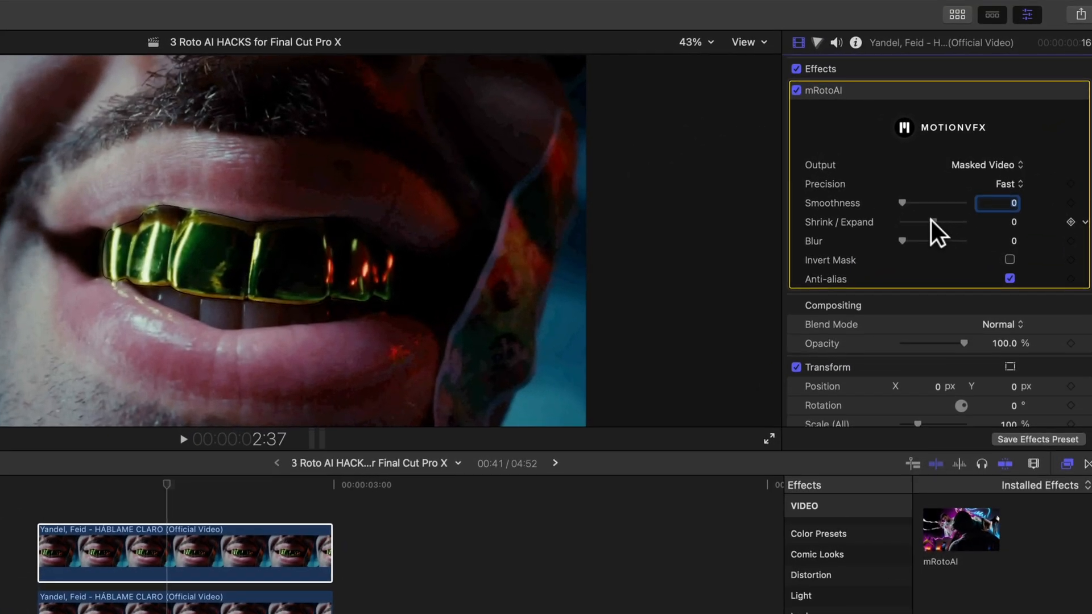
drag(929, 222, 919, 222)
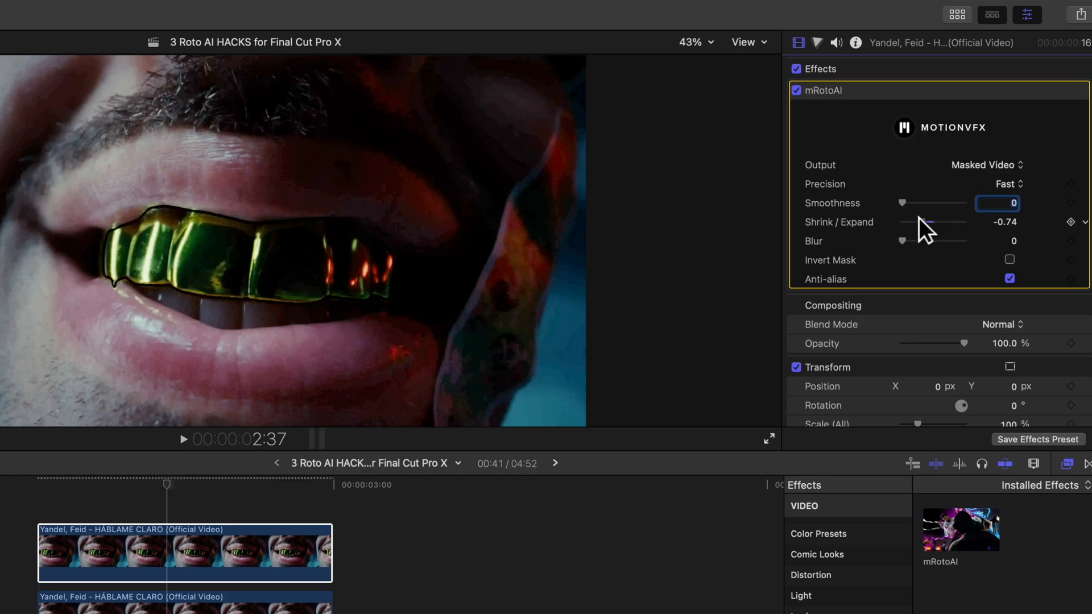
drag(912, 222, 940, 222)
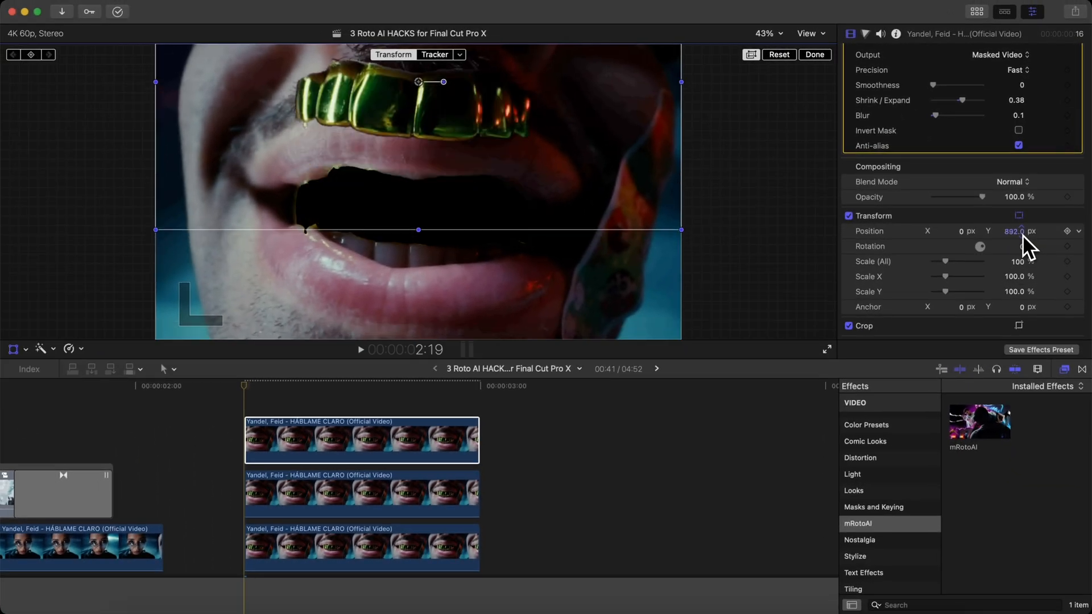
Keyframe the grill raised above the mouth with a 14° tilt at the clip start
drag(1014, 231, 1038, 231)
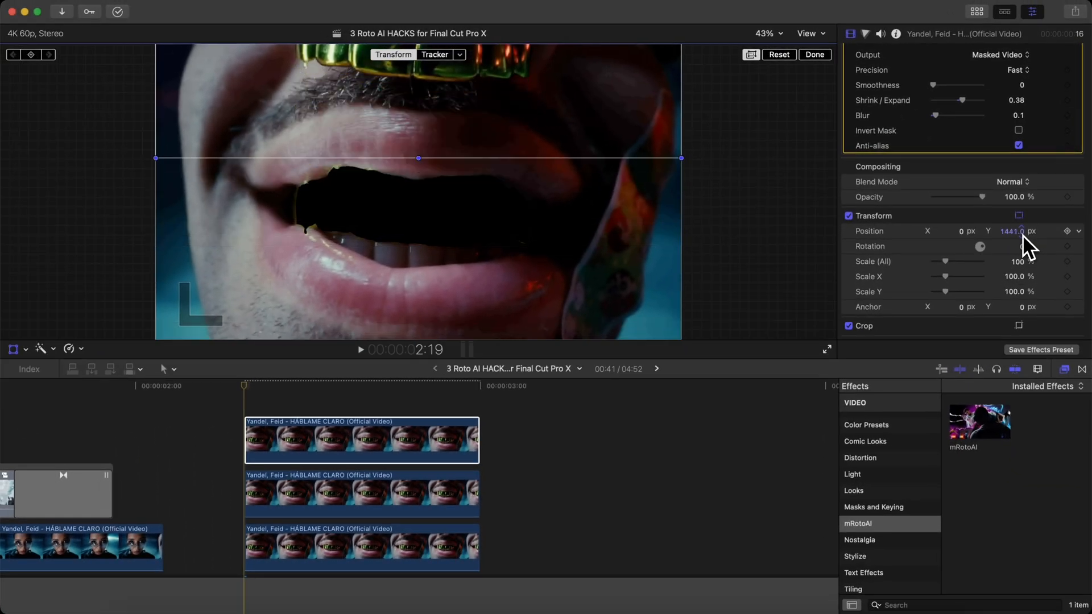
click(765, 33)
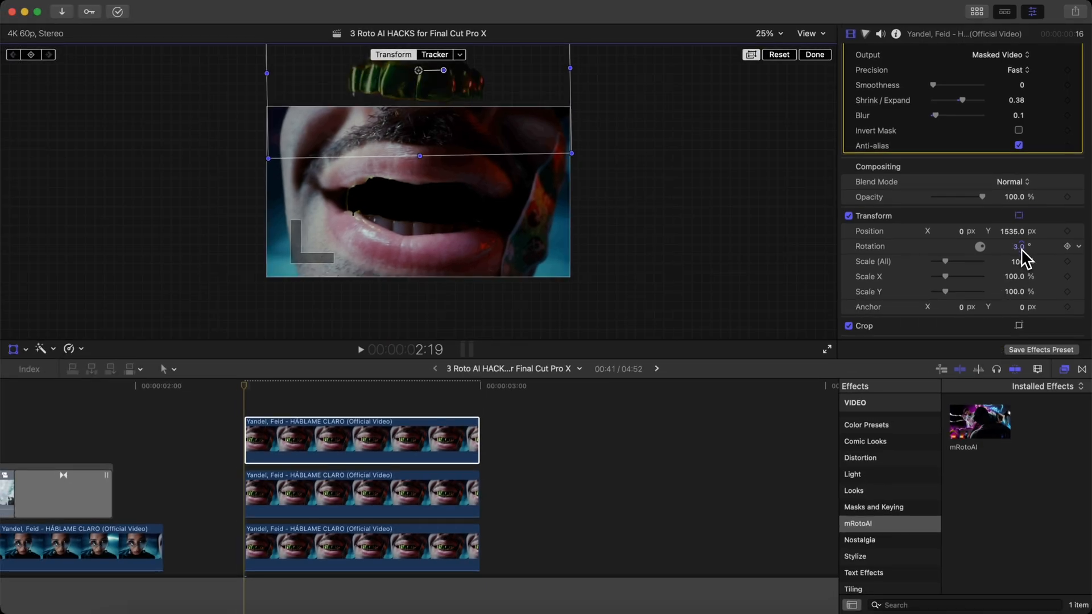
drag(1020, 246, 1031, 258)
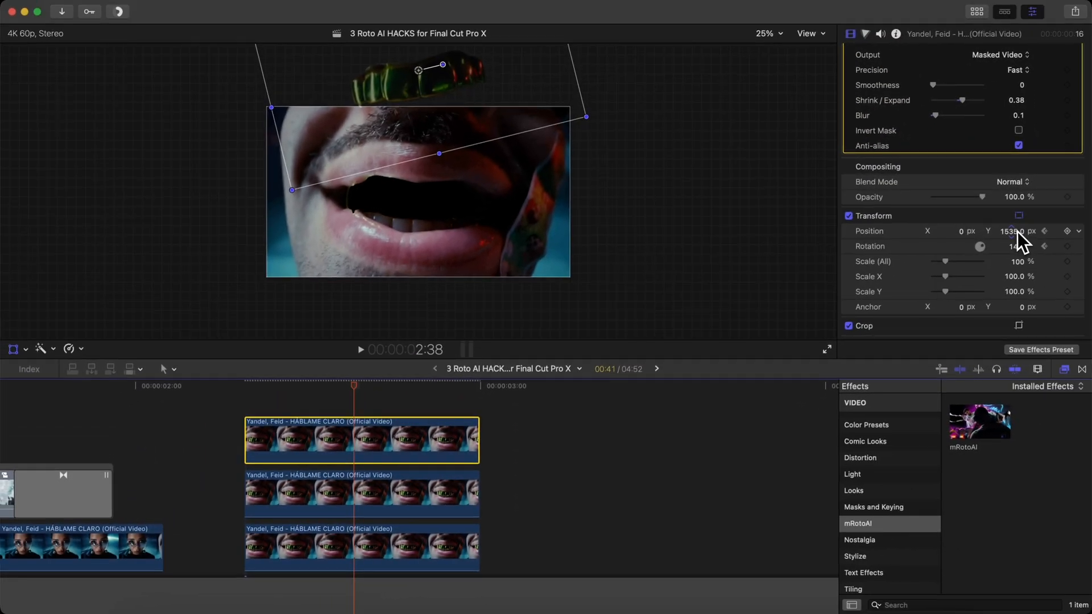
Keyframe the grill's resting position later in the clip and review the fall
click(1011, 231)
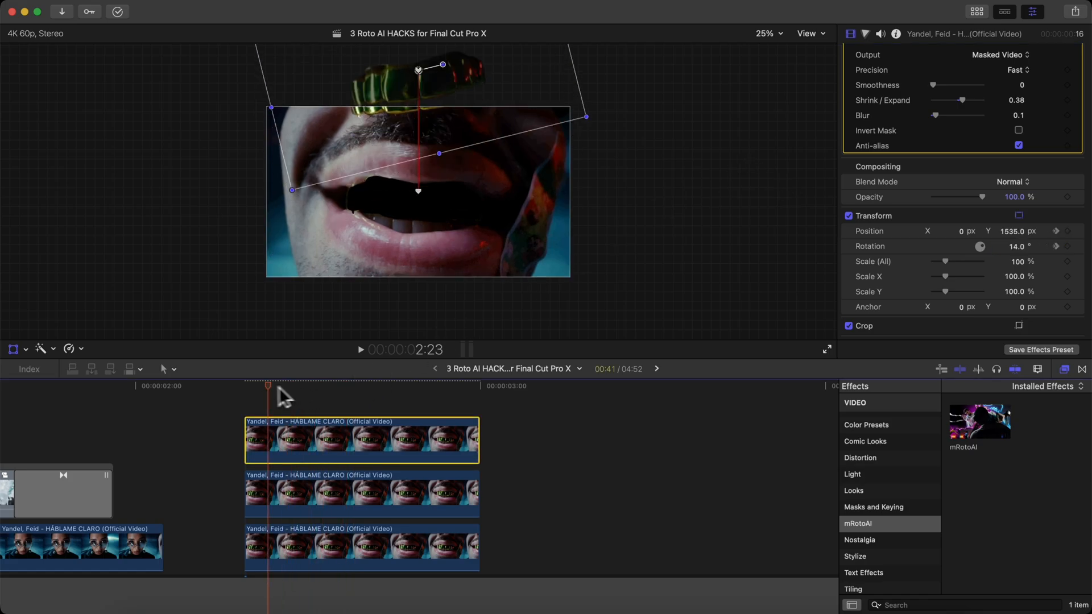
click(766, 33)
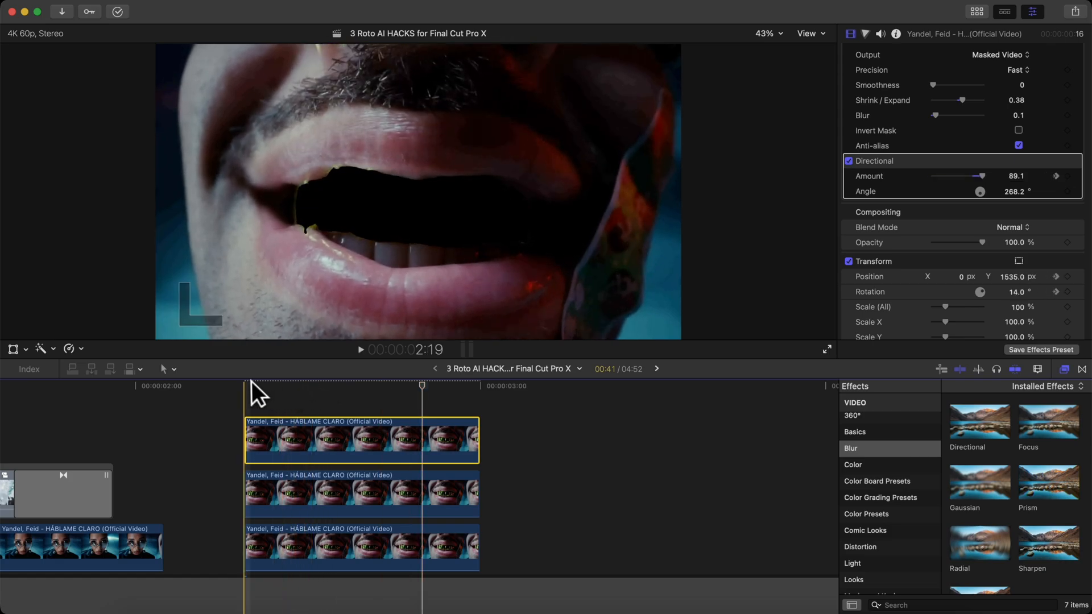
mouse_move(254, 397)
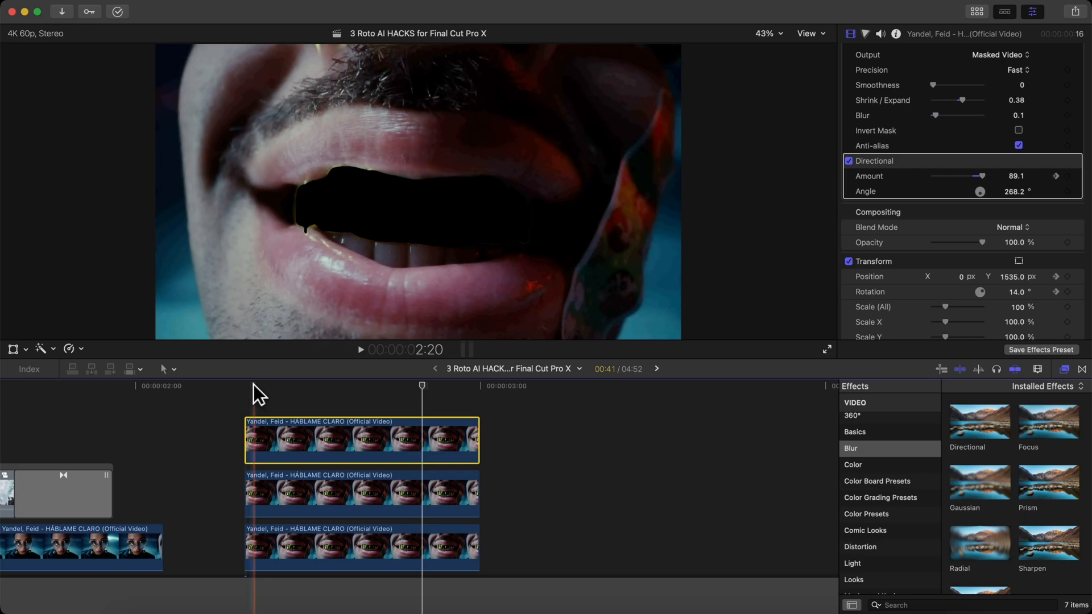
Preview the grill's Directional blur (Amount 89.1, Angle 268.2°) from the clip start
click(361, 492)
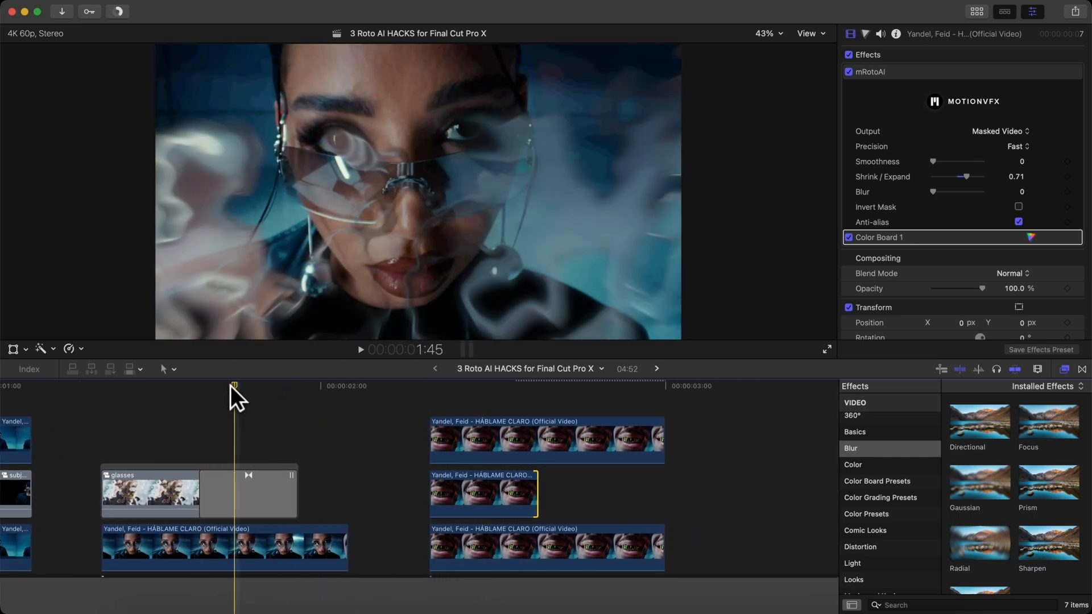
Skim the playhead across the glasses compound clip to review the liquid explosion
drag(234, 390, 197, 390)
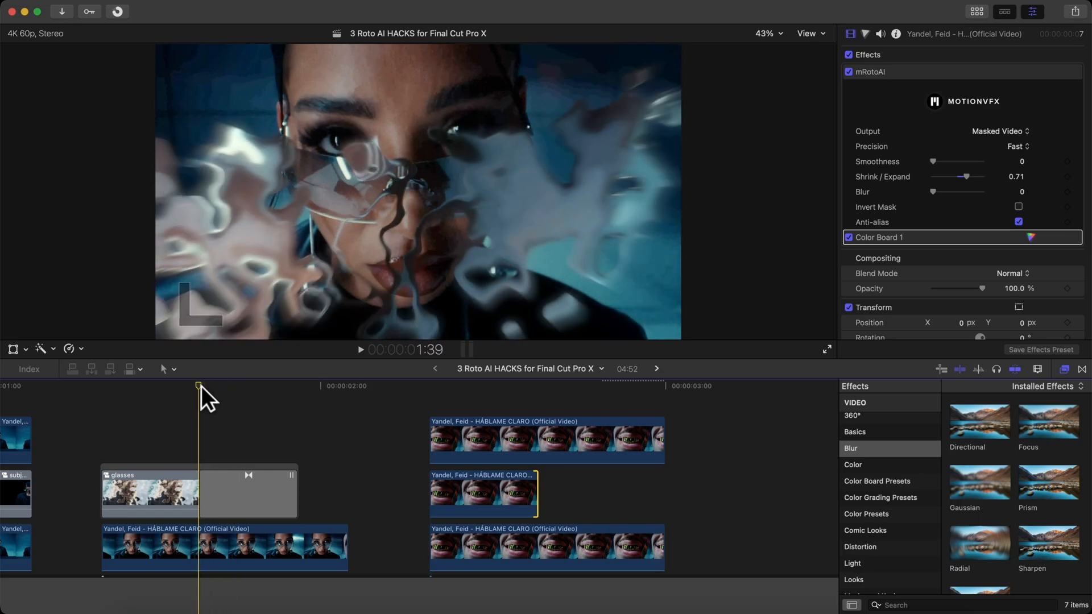